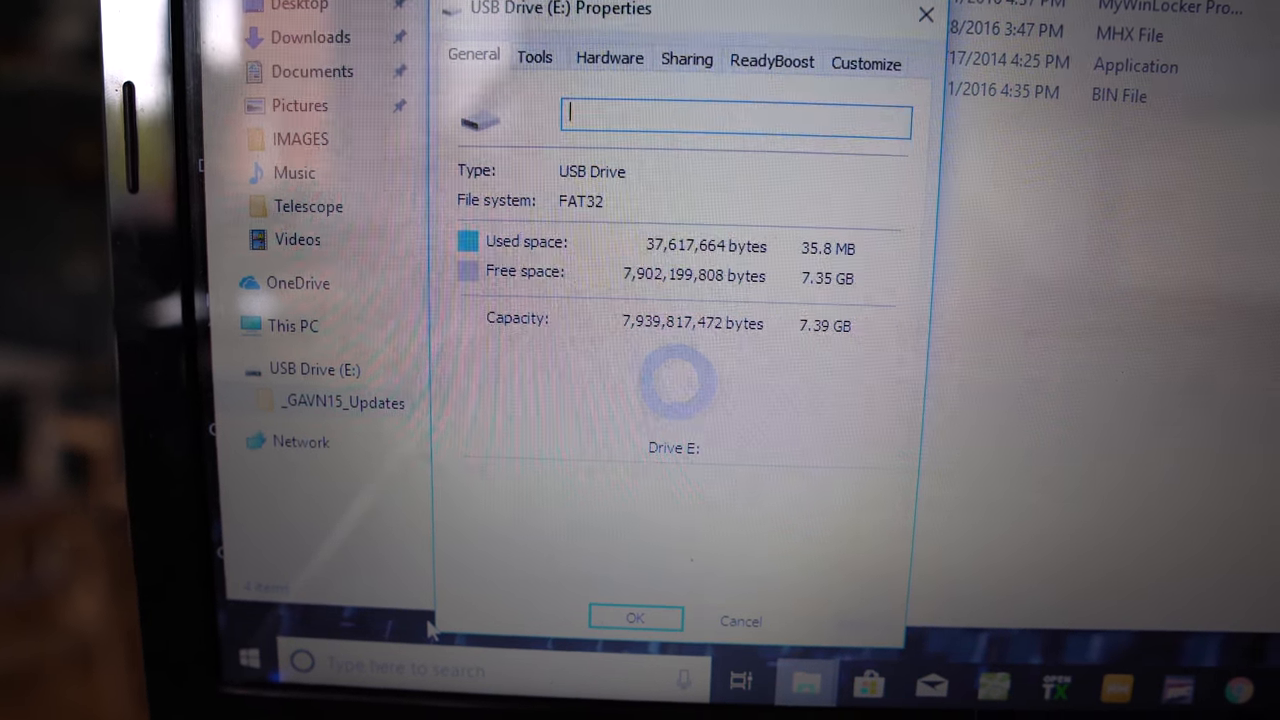
- Check that USB Drive (E:) is FAT32 with about 7.35 GB free
{"action": "left_click", "coordinate": [634, 618]}
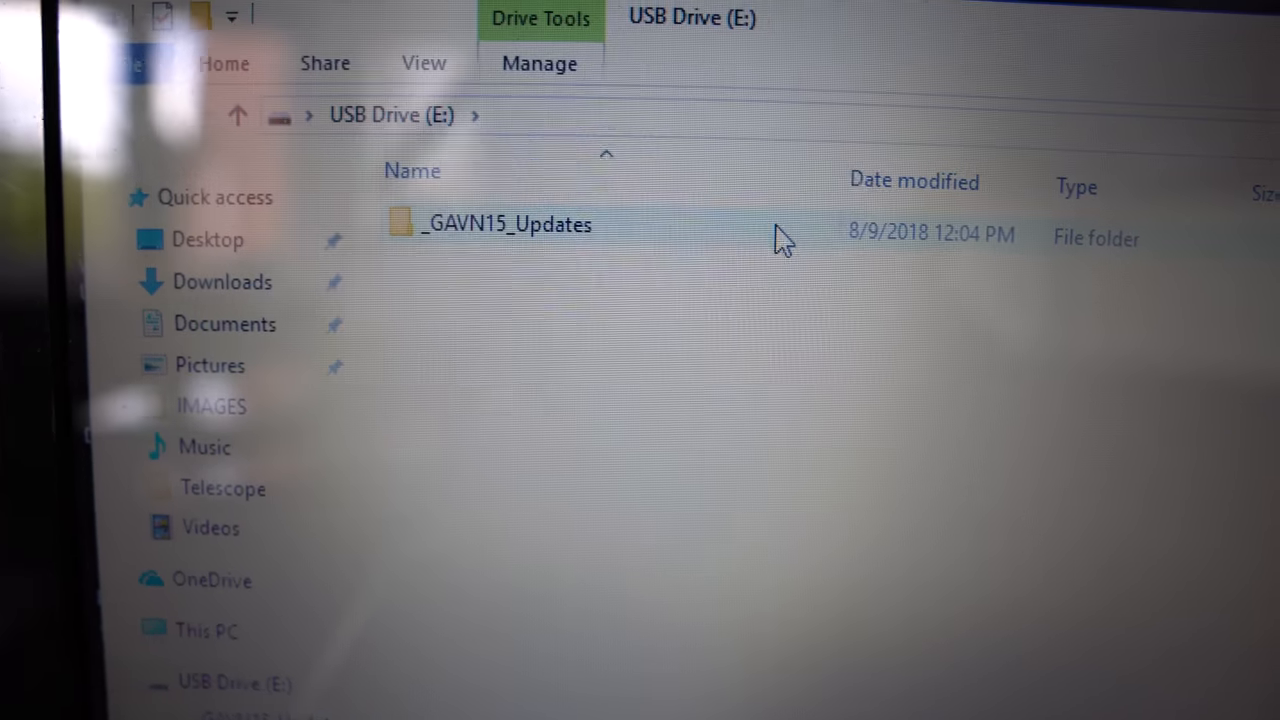
- Go into the _GAVN15_Updates folder on USB Drive (E:)
{"action": "double_click", "coordinate": [508, 224]}
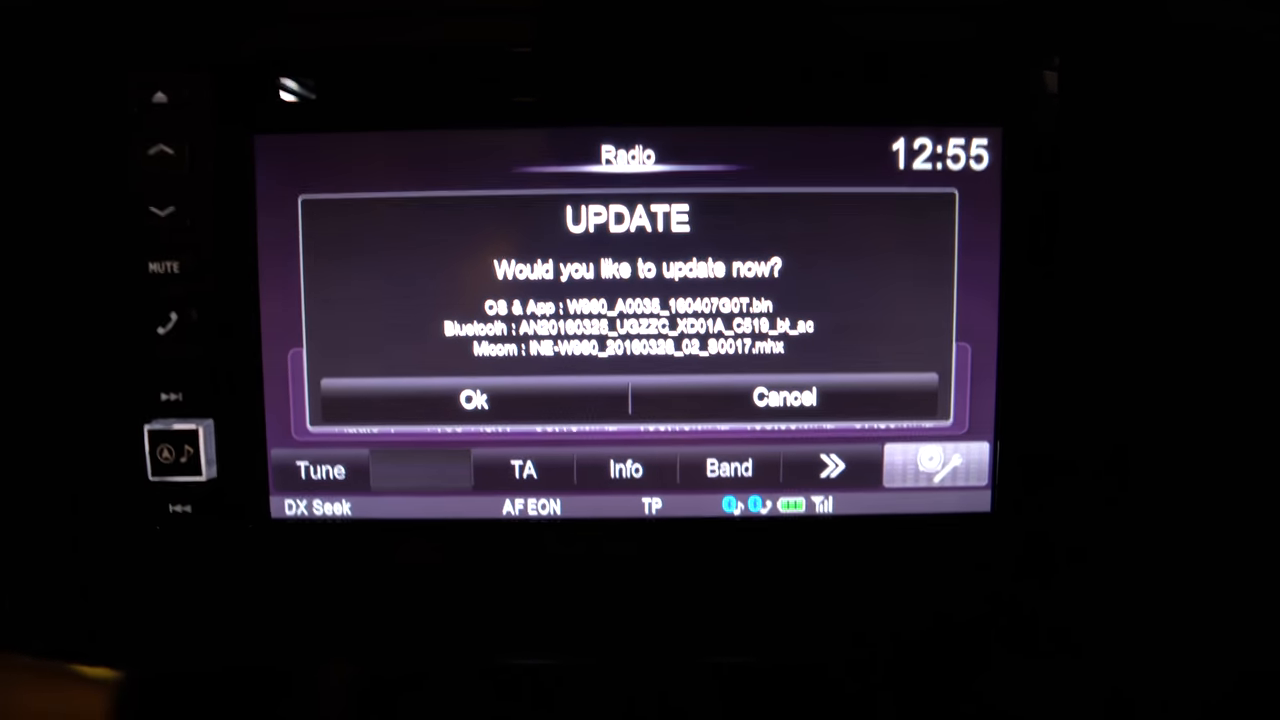
- Accept the UPDATE prompt for the OS, Bluetooth and Micom files
{"action": "left_click", "coordinate": [472, 396]}
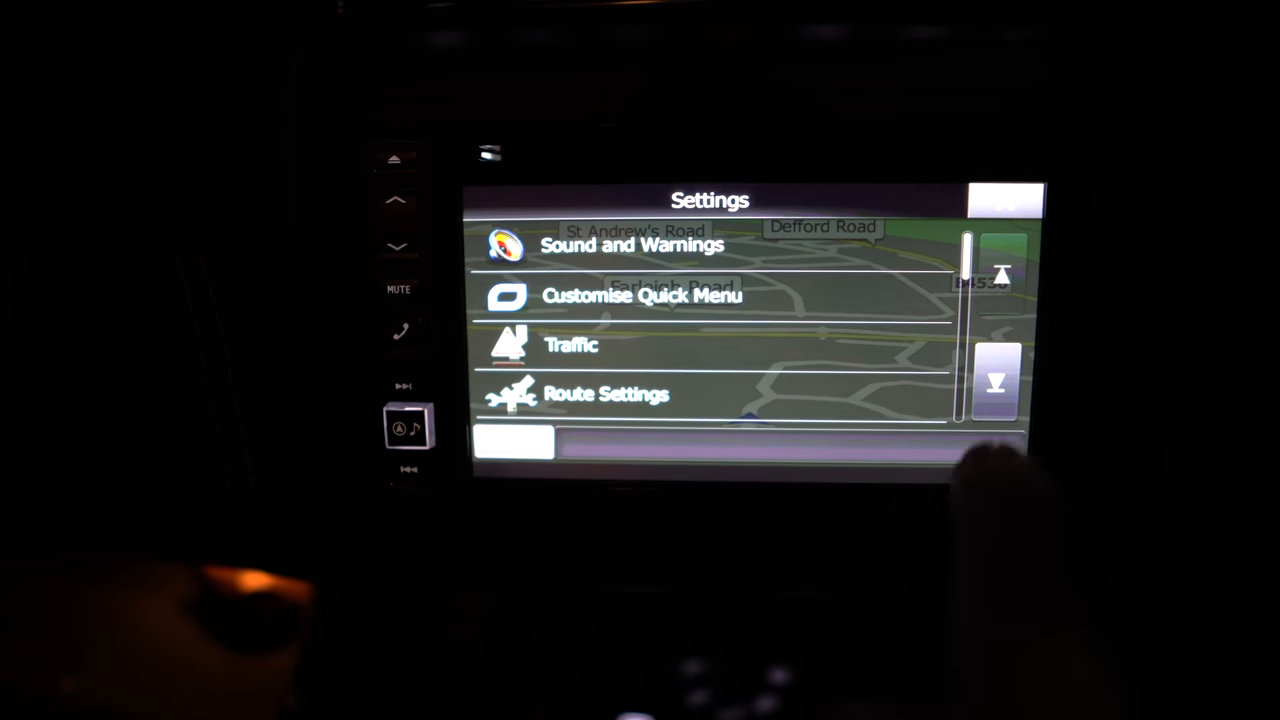
- Launch the Naviextras updater from Settings and choose Copy updates to your device
{"action": "left_click", "coordinate": [996, 384]}
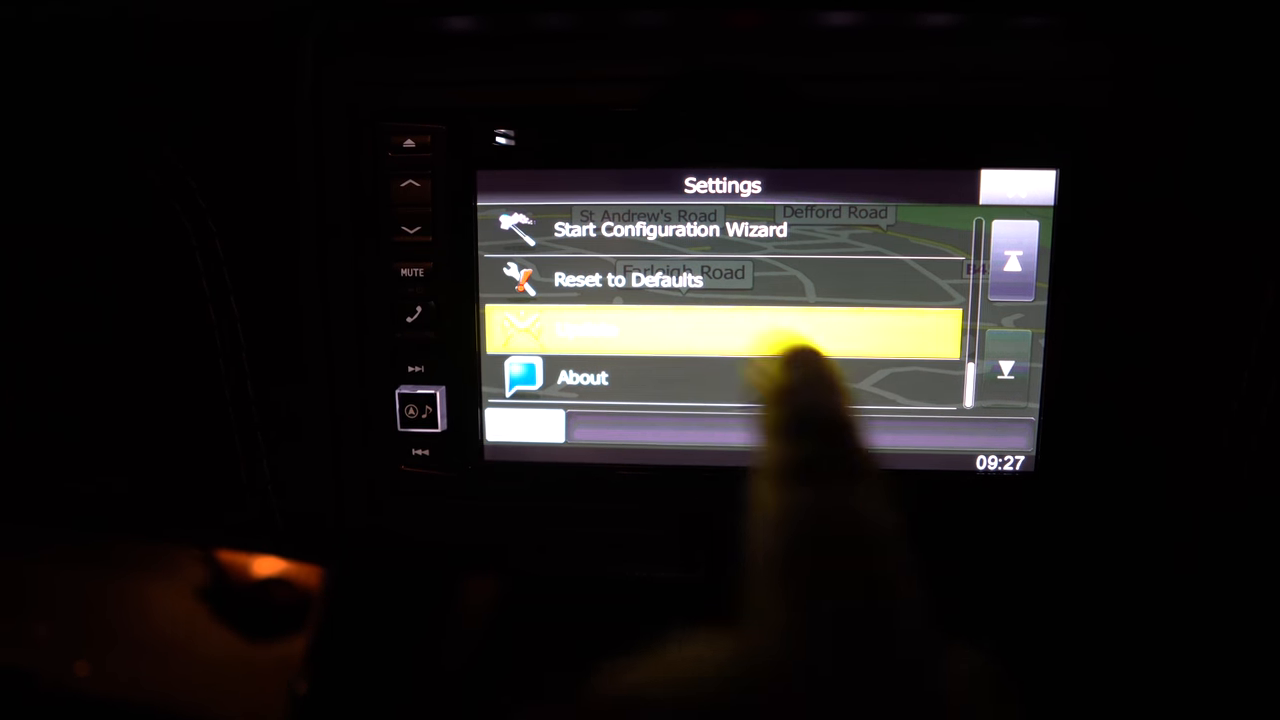
{"action": "left_click", "coordinate": [720, 332]}
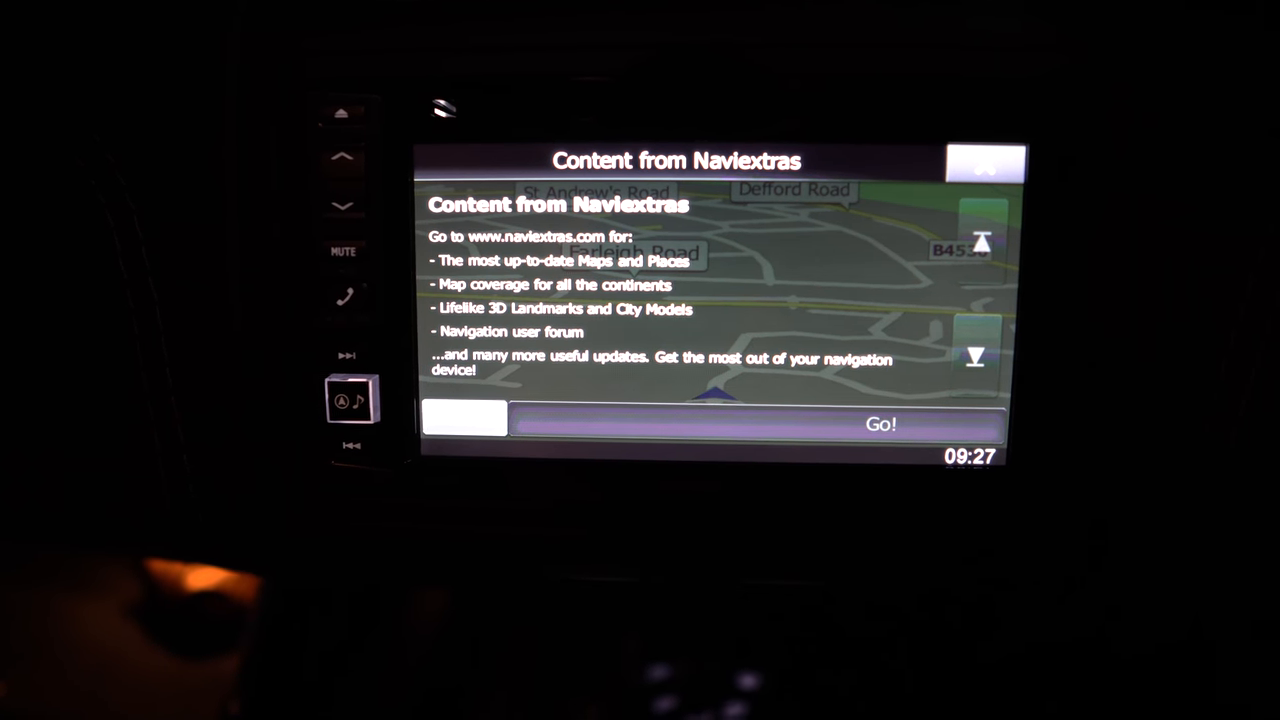
{"action": "left_click", "coordinate": [880, 424]}
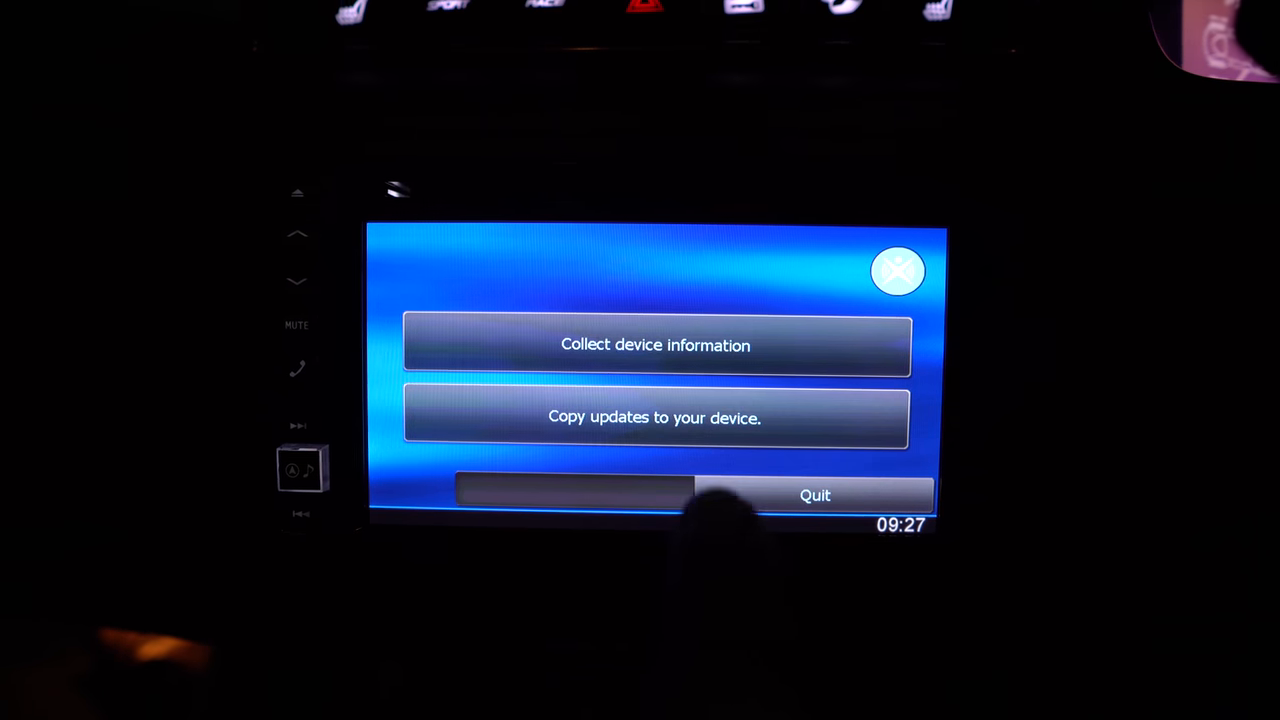
{"action": "left_click", "coordinate": [656, 344]}
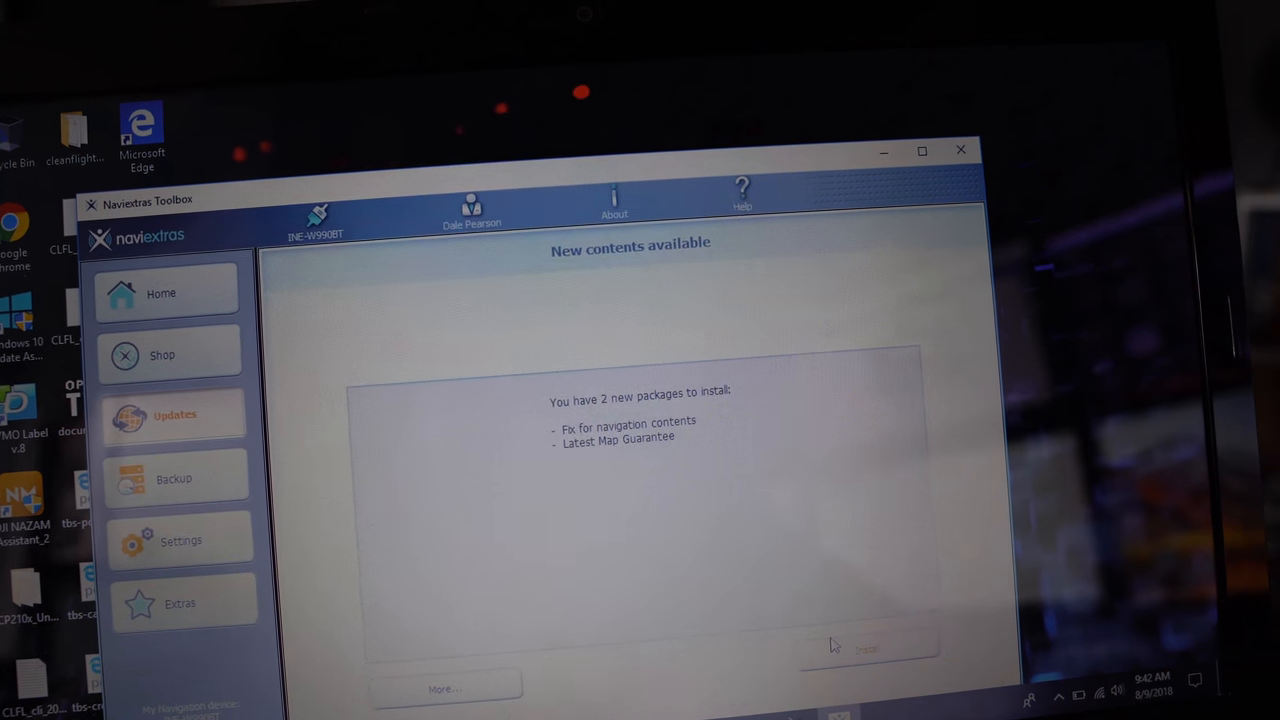
- Install the two new packages, answering No, thank you to the Backup first prompt
{"action": "left_click", "coordinate": [866, 648]}
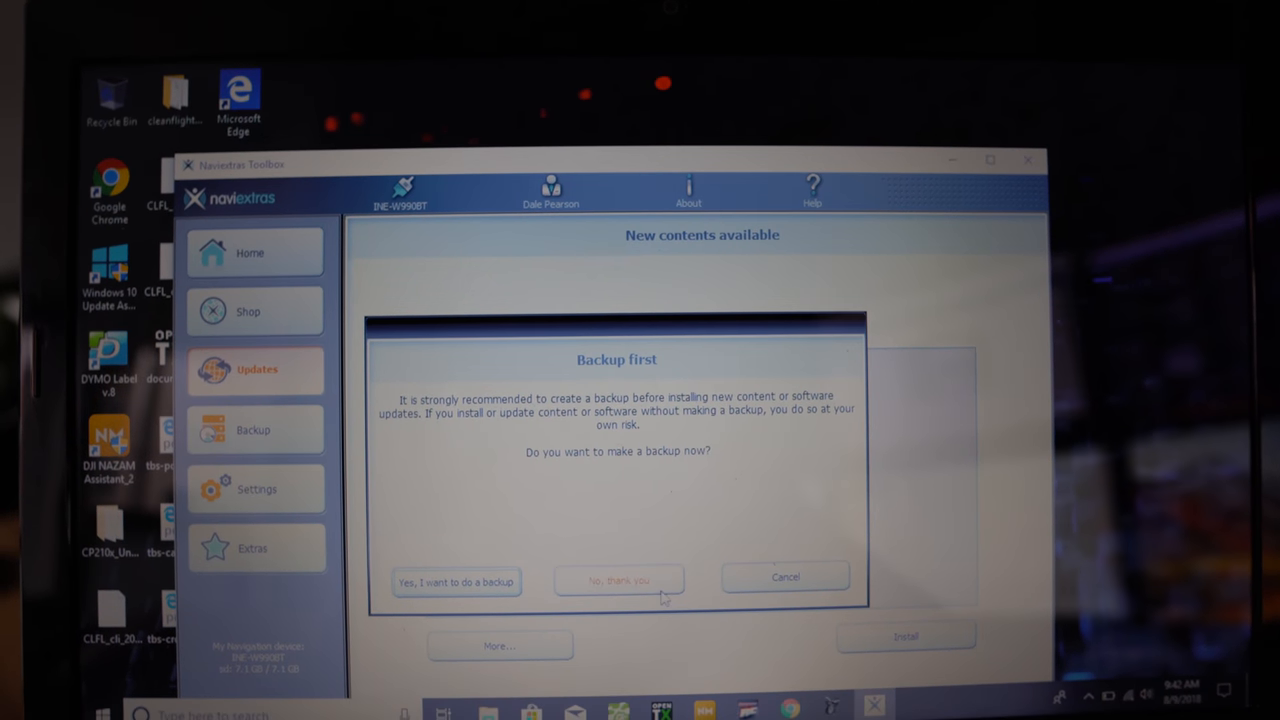
{"action": "left_click", "coordinate": [618, 580]}
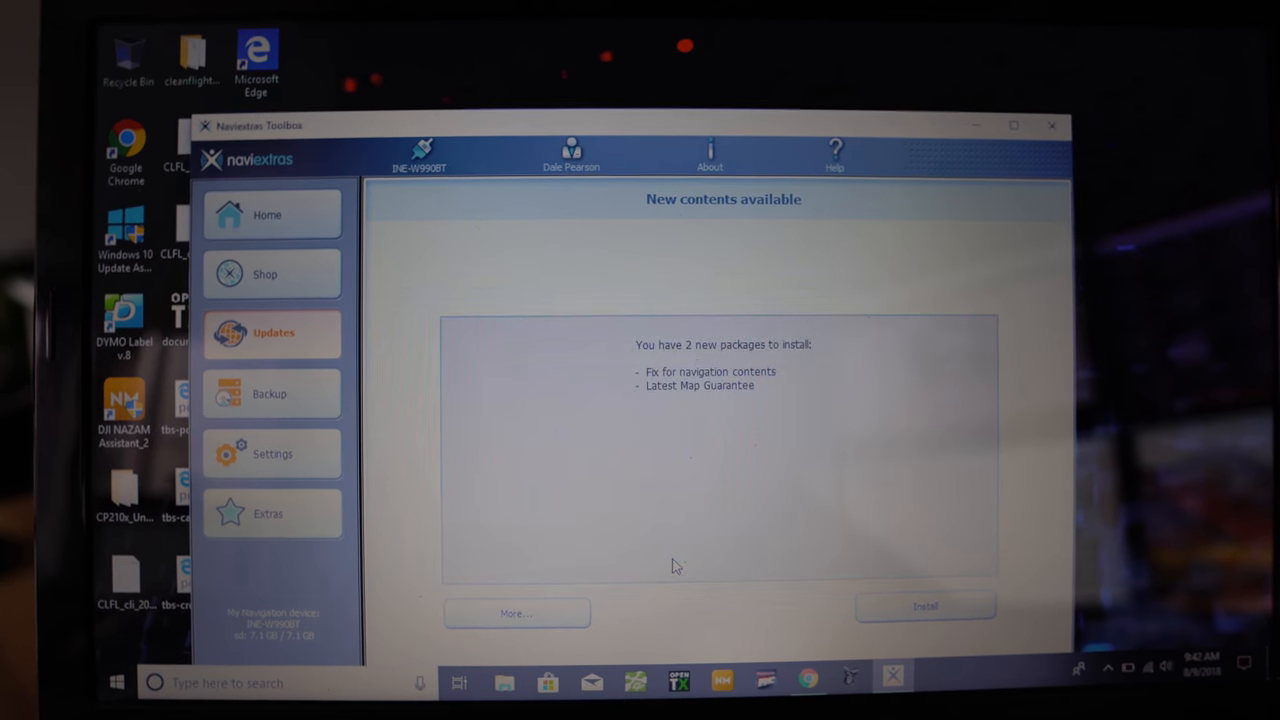
{"action": "left_click", "coordinate": [924, 604]}
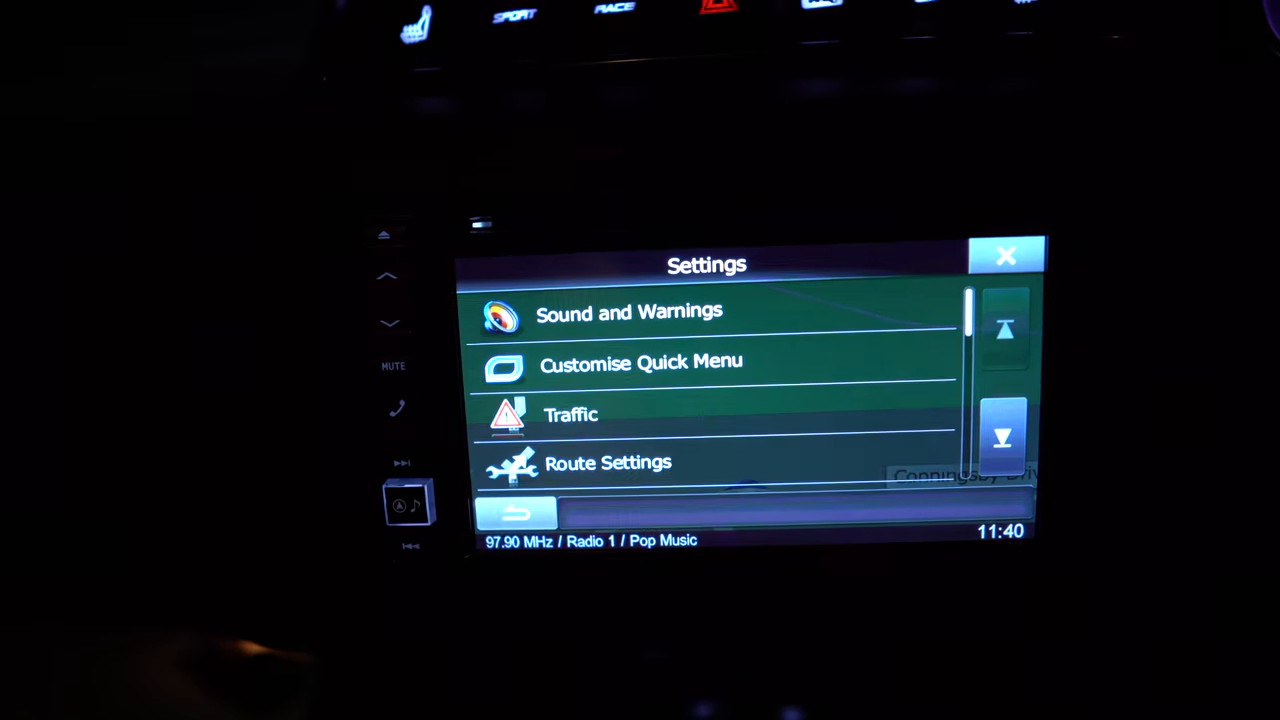
- Scroll down the Settings list and launch the Update tool
{"action": "left_click", "coordinate": [1004, 436]}
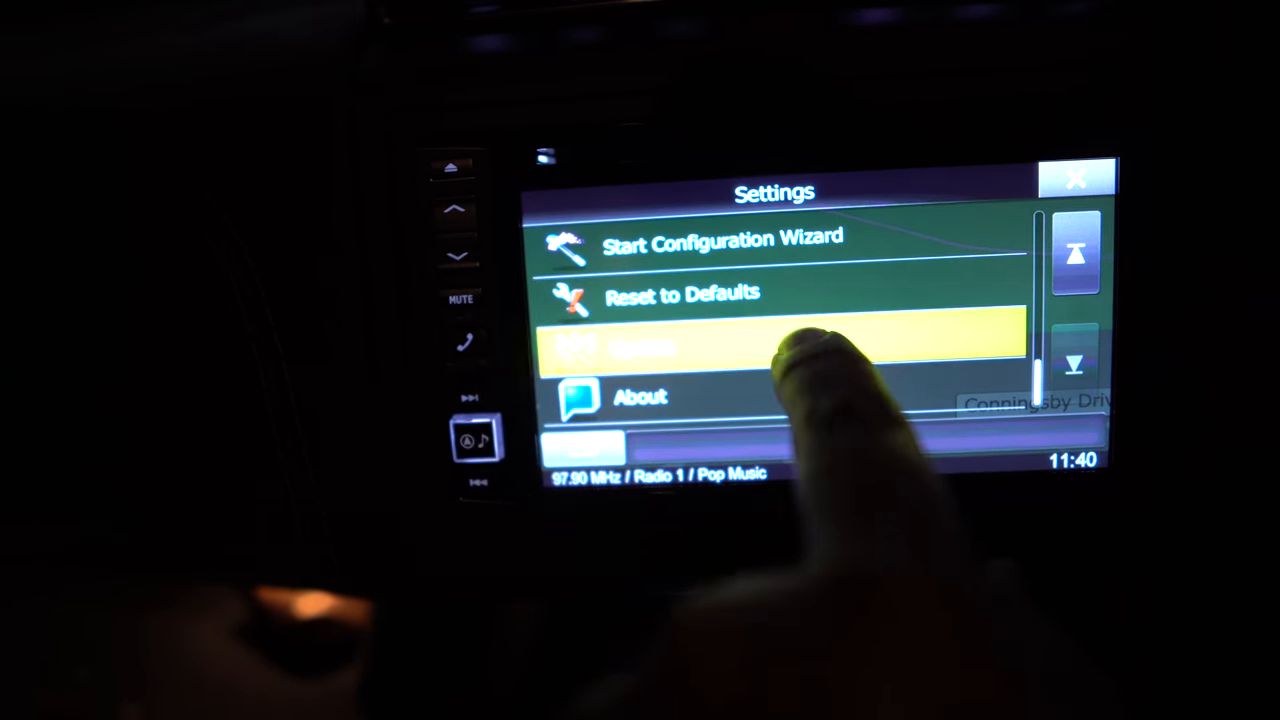
{"action": "left_click", "coordinate": [780, 348]}
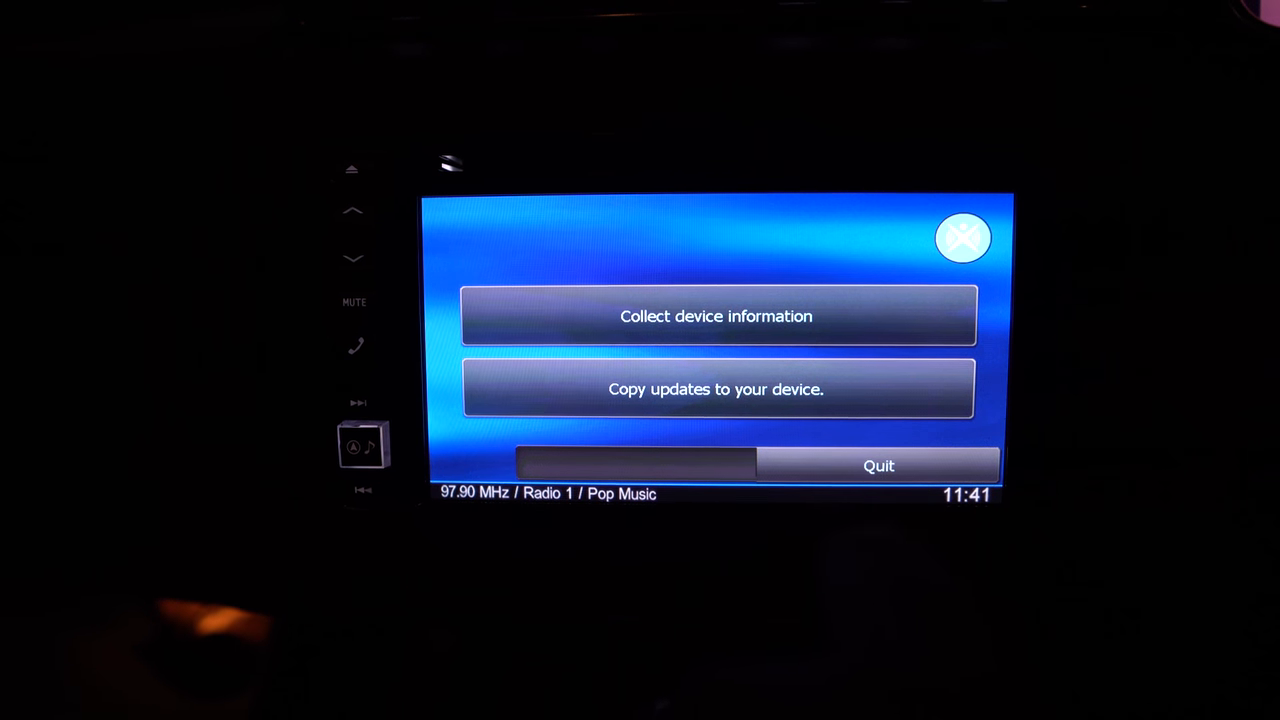
- Choose Copy updates to your device and confirm with Yes
{"action": "left_click", "coordinate": [716, 388]}
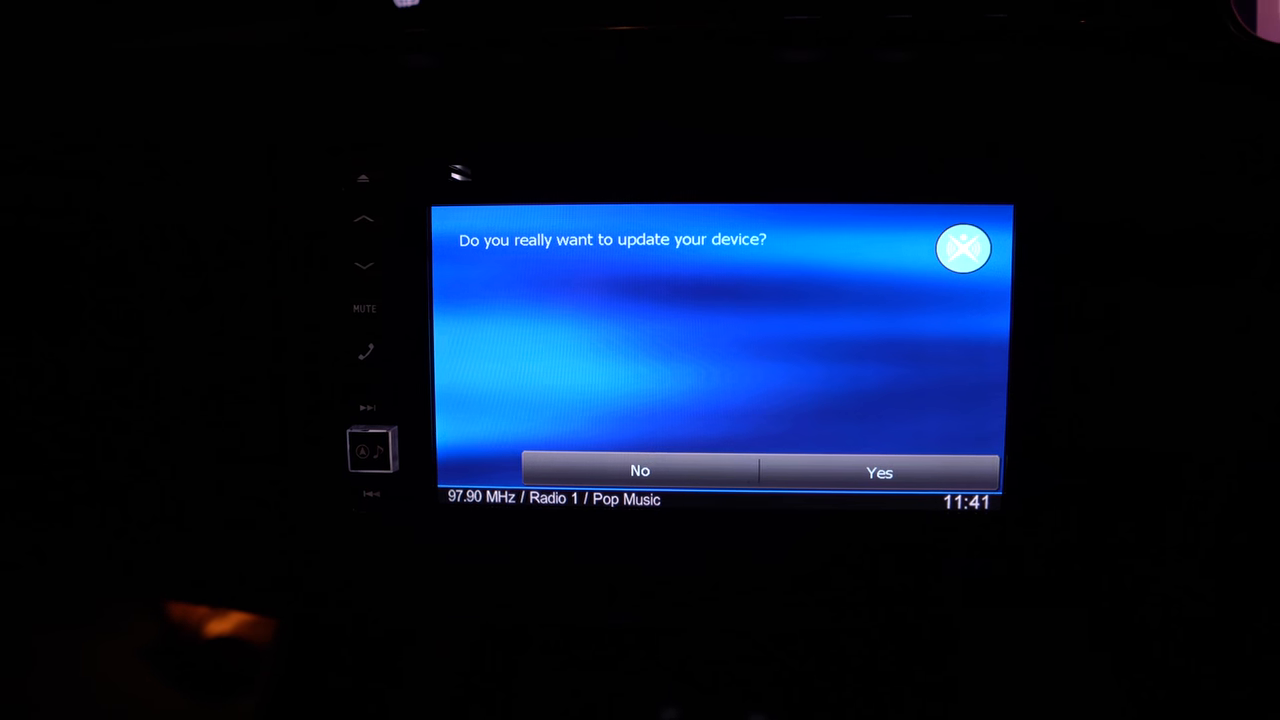
{"action": "left_click", "coordinate": [880, 472]}
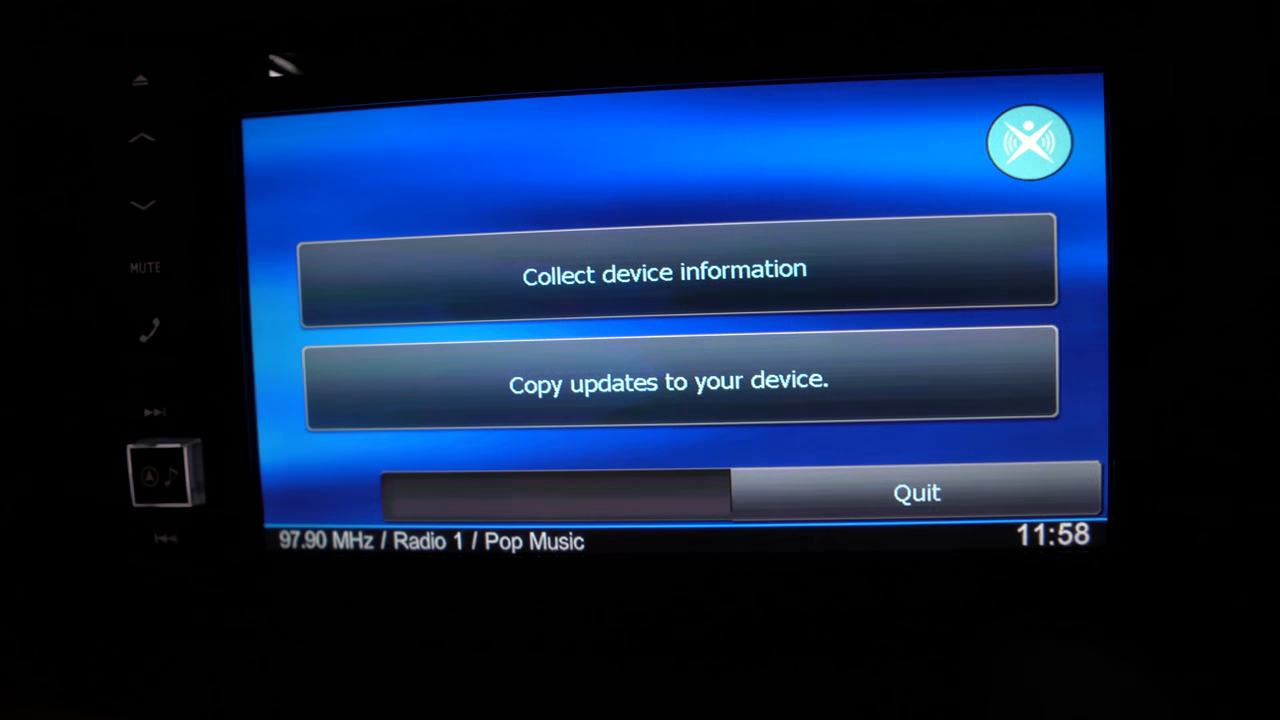
- Quit the updater with Yes and continue past the remove-USB-stick prompt
{"action": "left_click", "coordinate": [916, 492]}
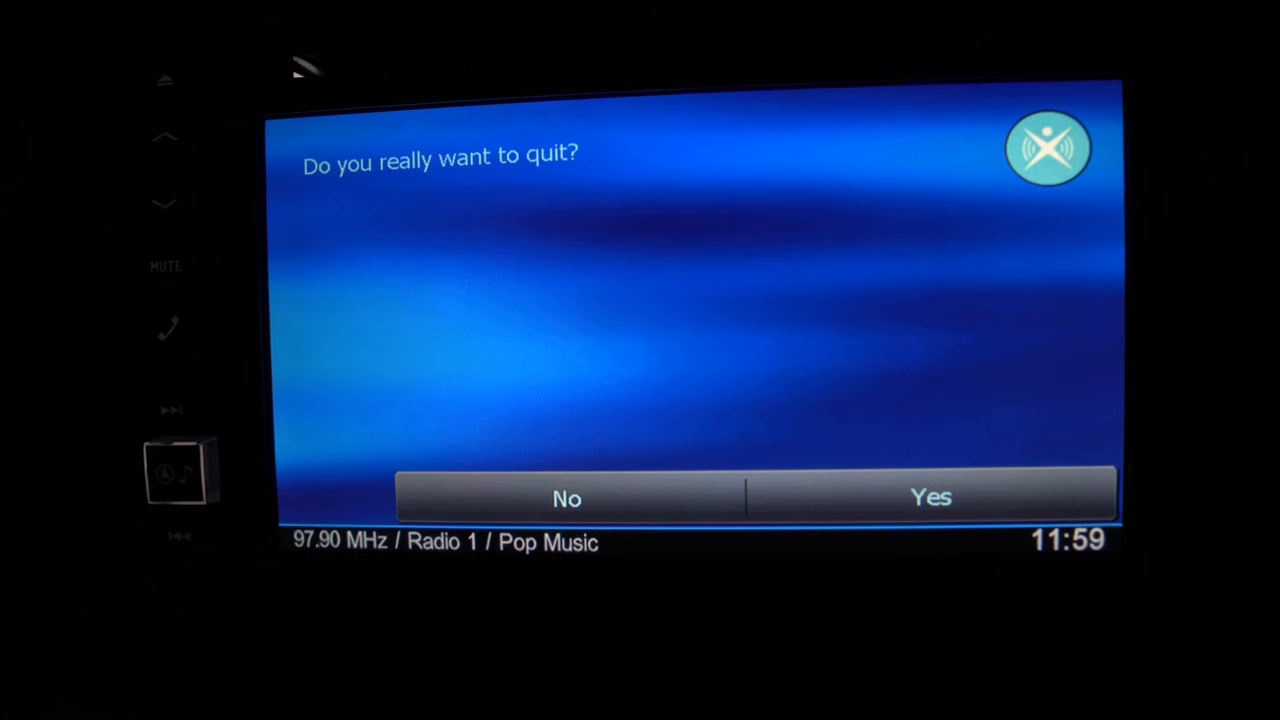
{"action": "left_click", "coordinate": [930, 490]}
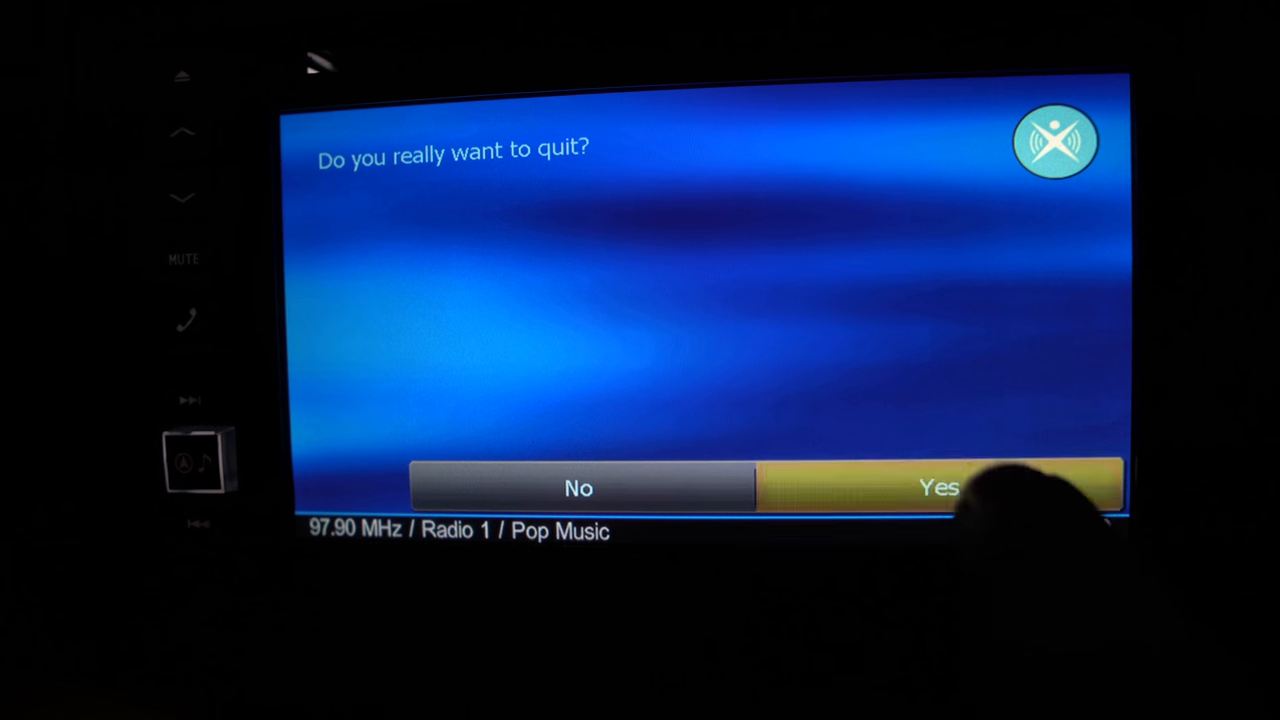
{"action": "left_click", "coordinate": [938, 488]}
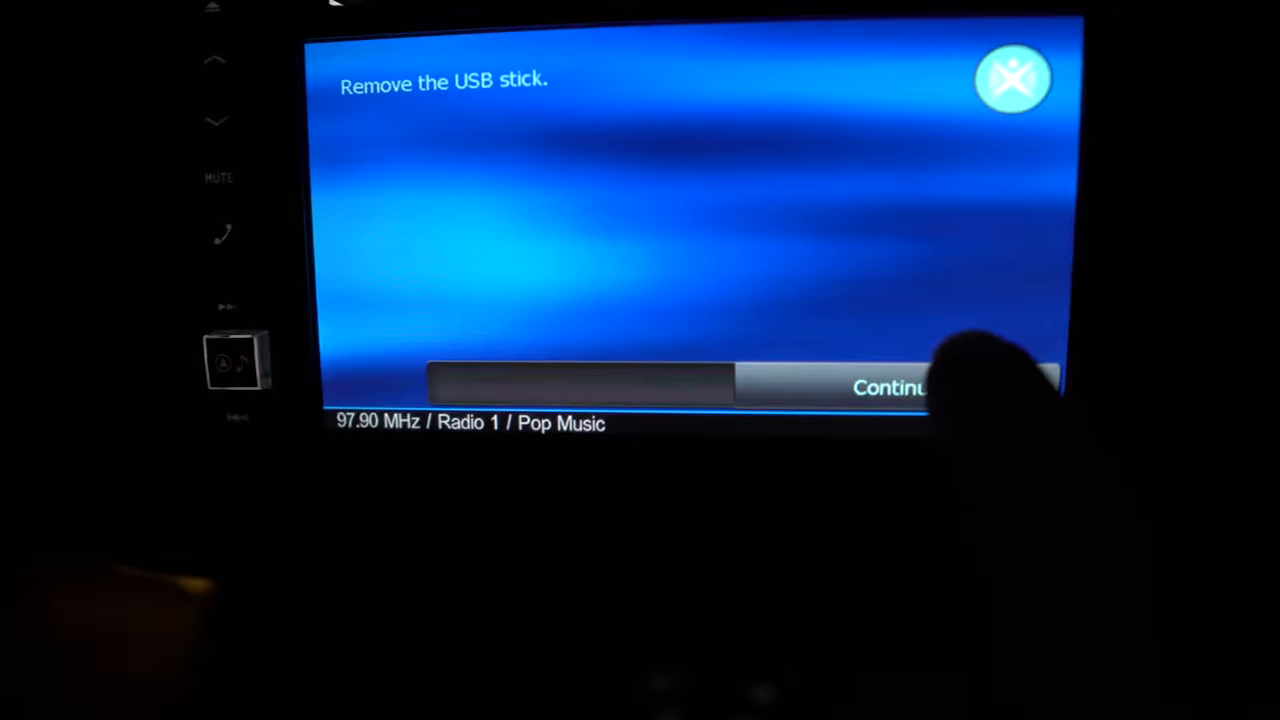
{"action": "left_click", "coordinate": [880, 388]}
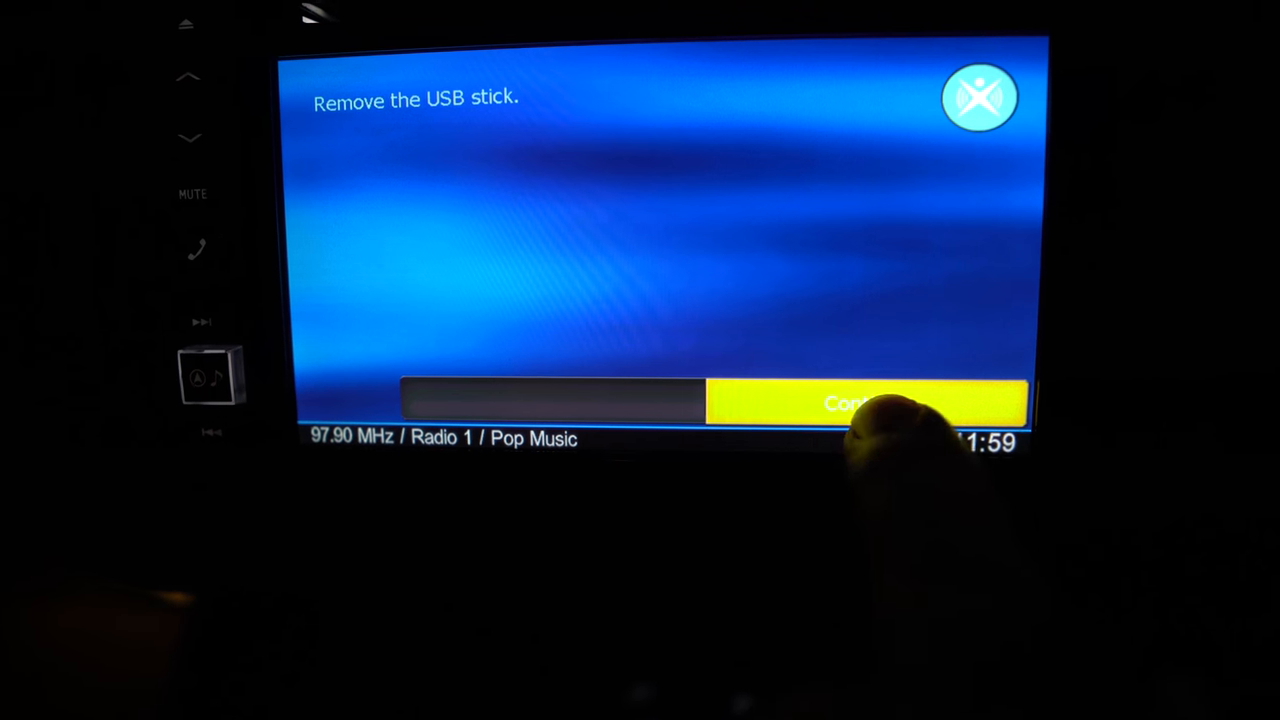